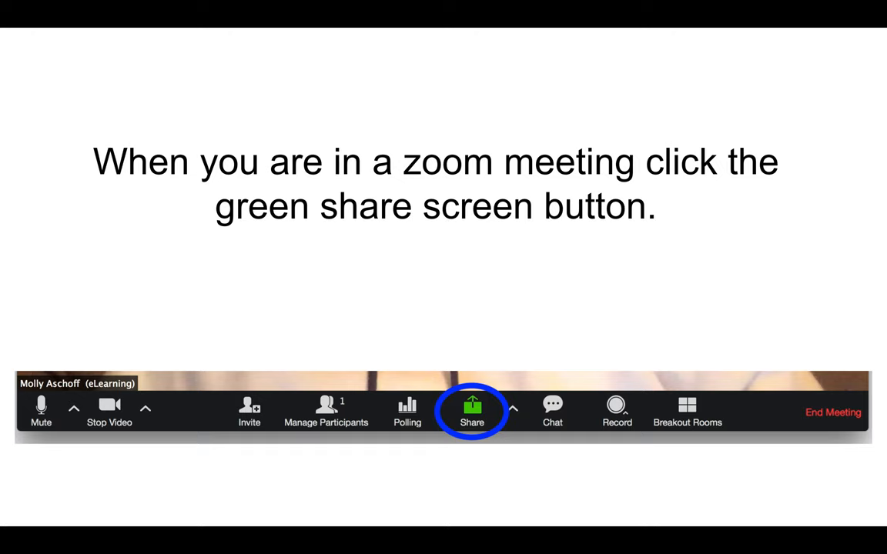
- Open Zoom's share-screen window to reveal the iPhone/iPad via AirPlay source
left_click(472, 412)
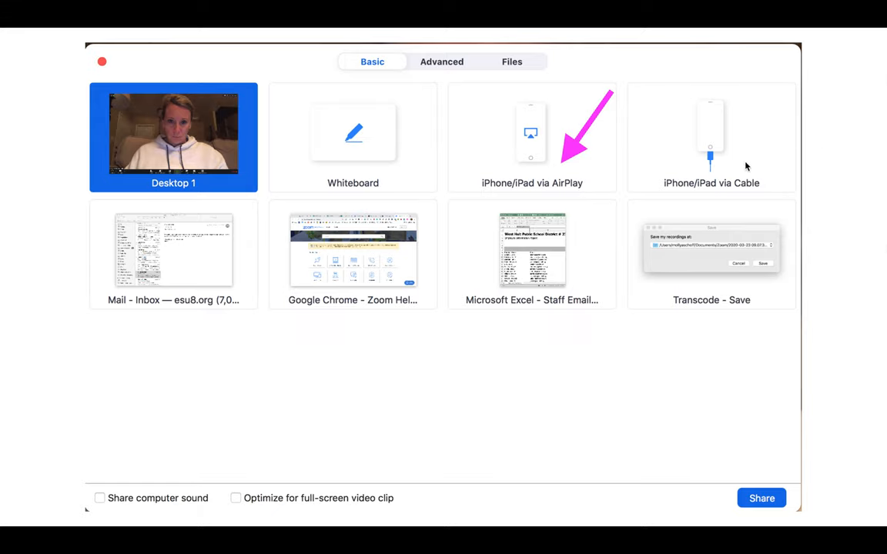
mouse_move(759, 164)
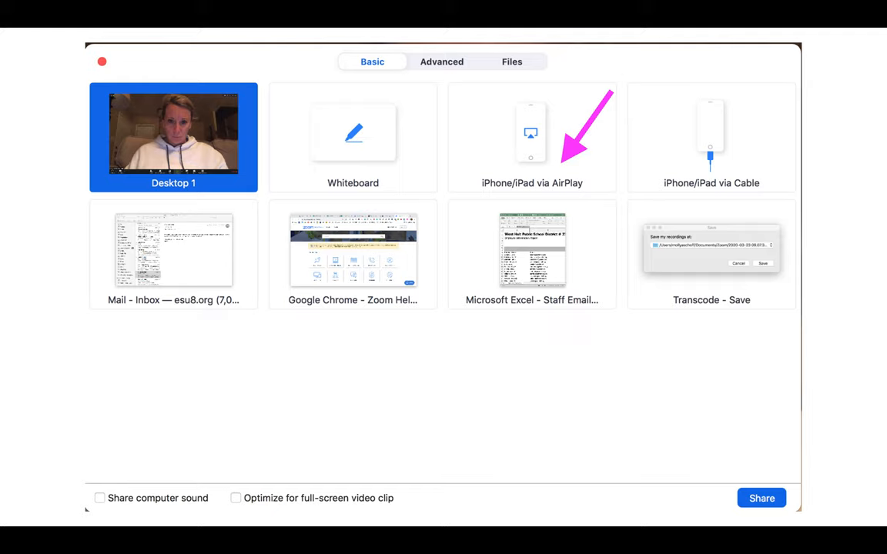
mouse_move(466, 131)
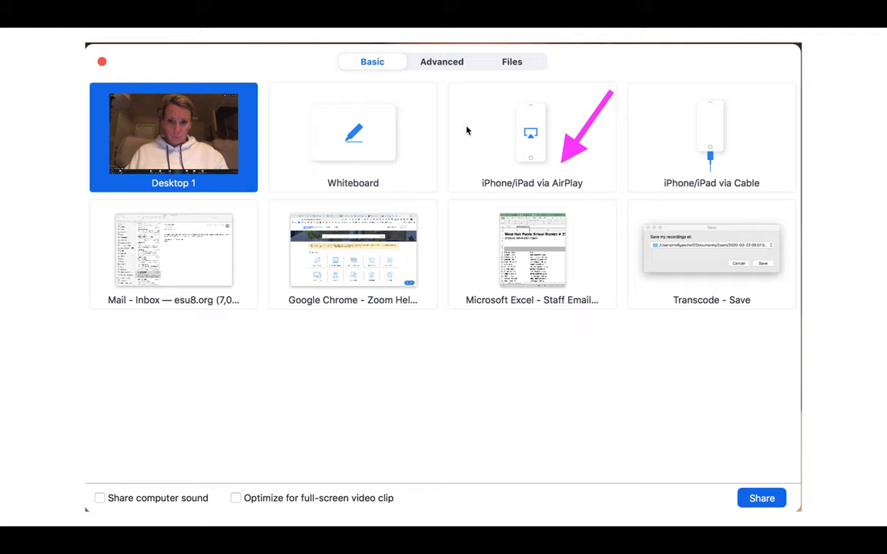
mouse_move(616, 194)
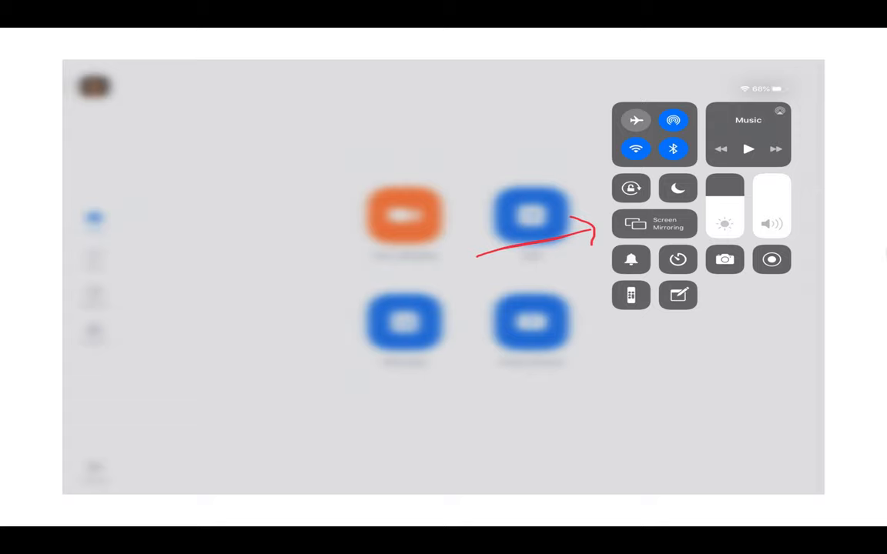
- Mirror the iPad screen to the Zoom receiver, then return to the home screen
left_click(654, 224)
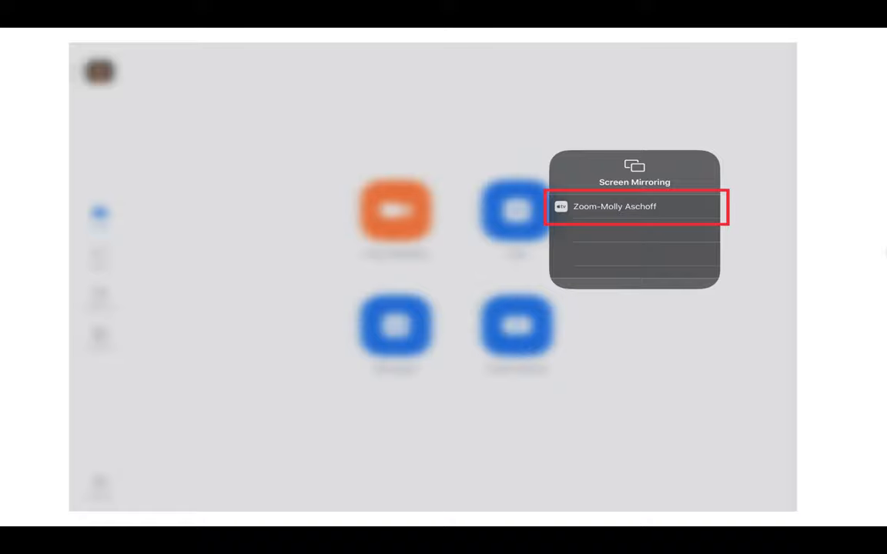
left_click(634, 207)
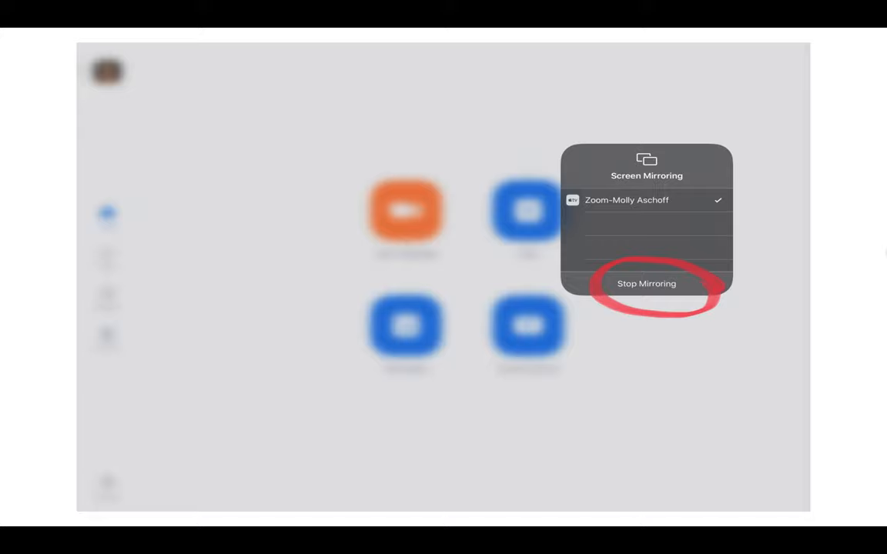
left_click(647, 283)
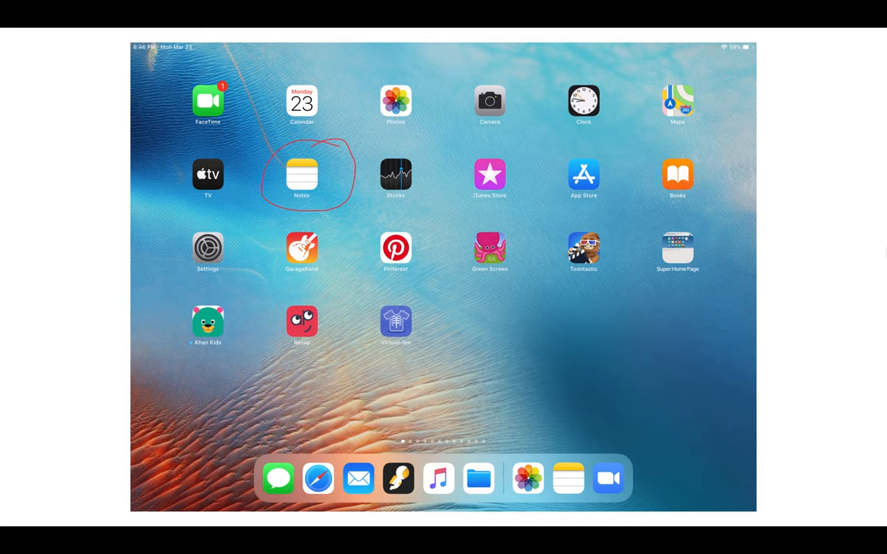
- Launch Notes on the mirrored iPad to show the handwritten 7×4 and 15×7 problems
left_click(301, 173)
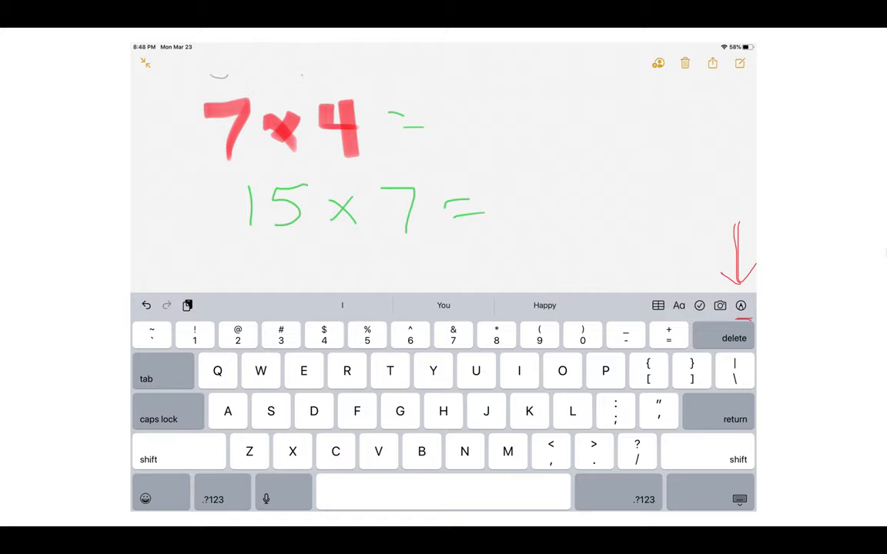